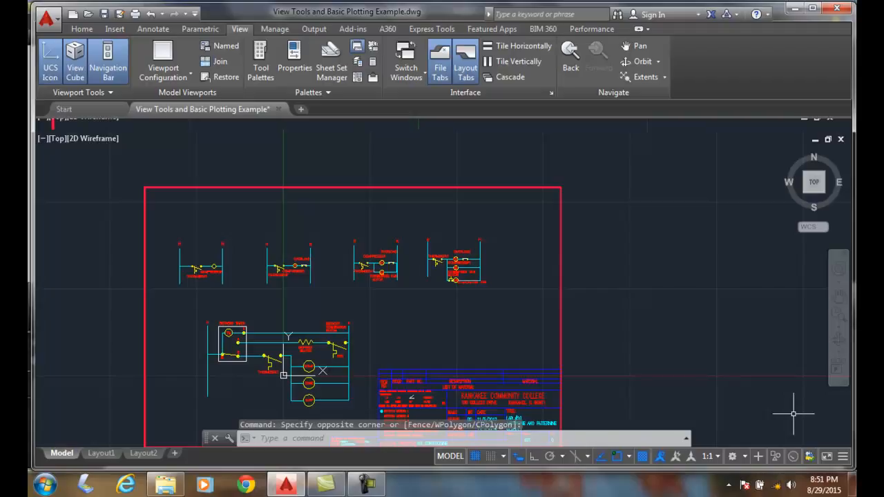
{"action": "mouse_move", "coordinate": [795, 166]}
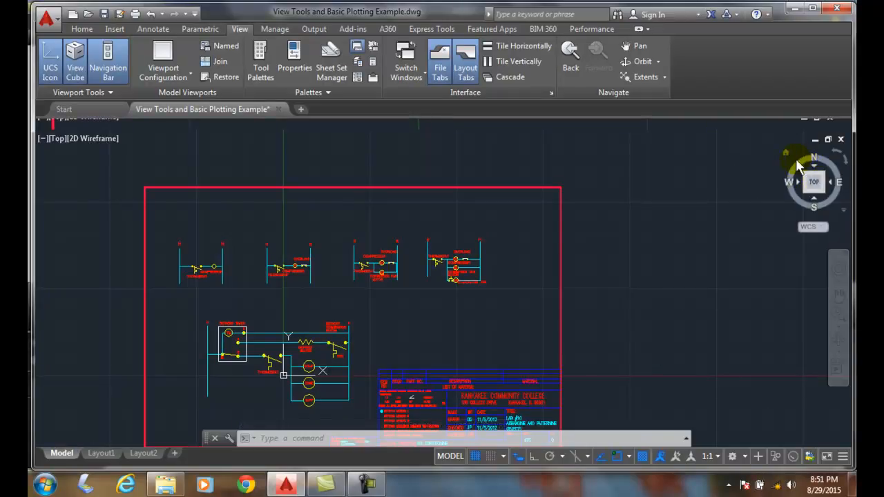
{"action": "mouse_move", "coordinate": [772, 192]}
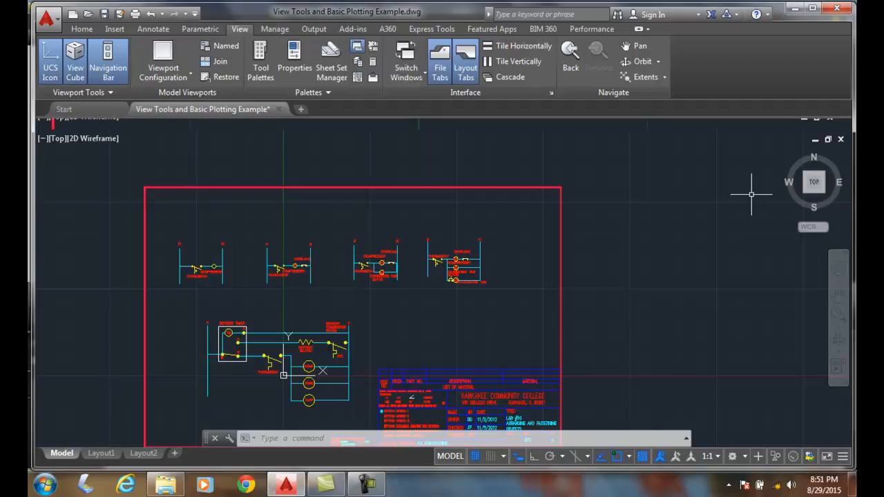
{"action": "mouse_move", "coordinate": [753, 194]}
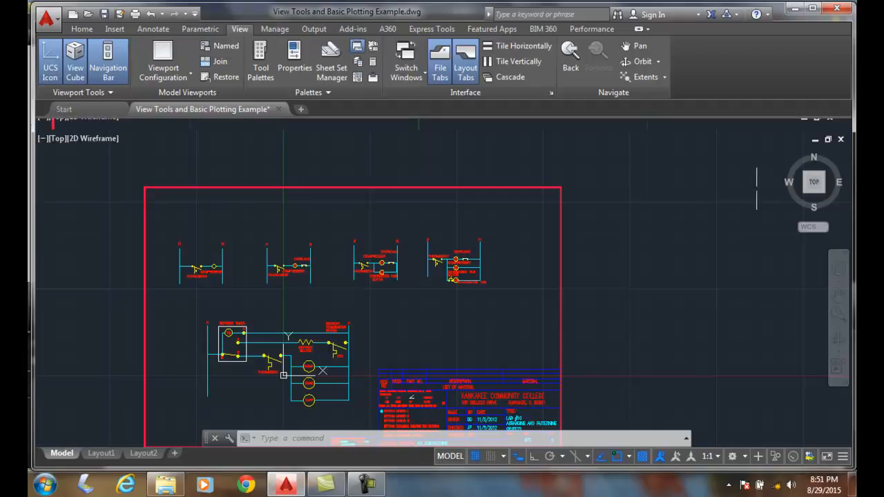
{"action": "mouse_move", "coordinate": [798, 152]}
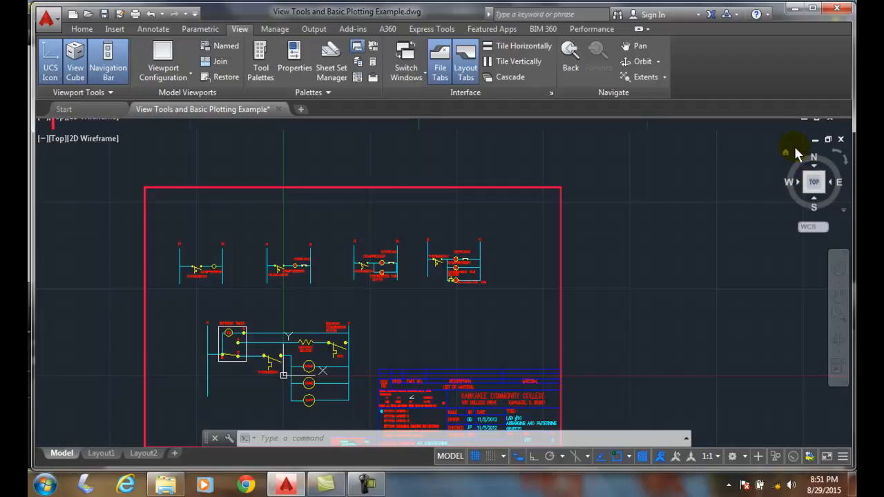
{"action": "mouse_move", "coordinate": [793, 150]}
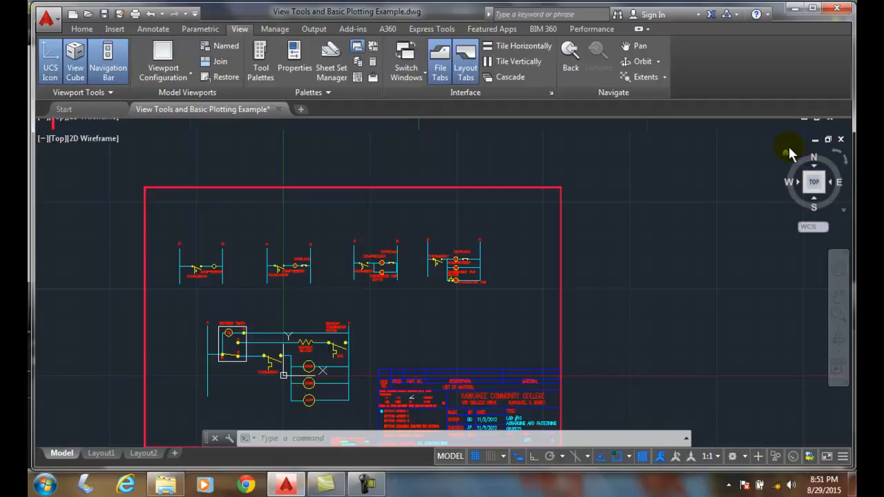
{"action": "mouse_move", "coordinate": [842, 155]}
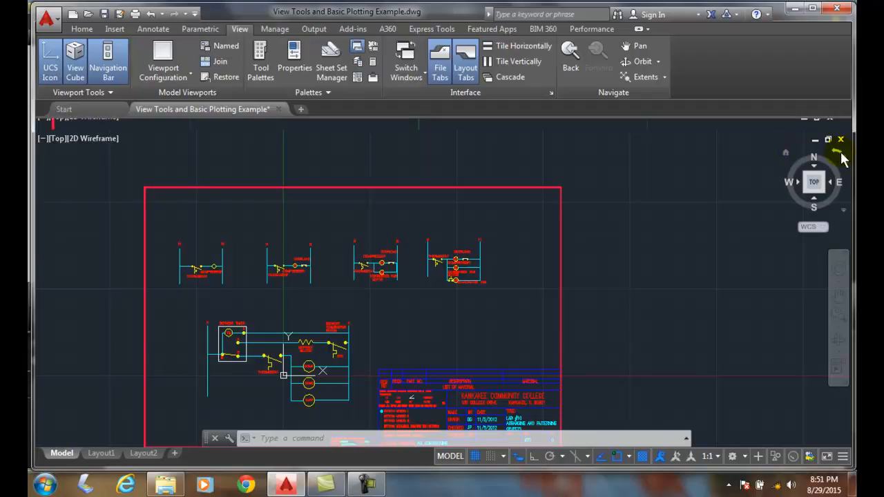
{"action": "mouse_move", "coordinate": [839, 156]}
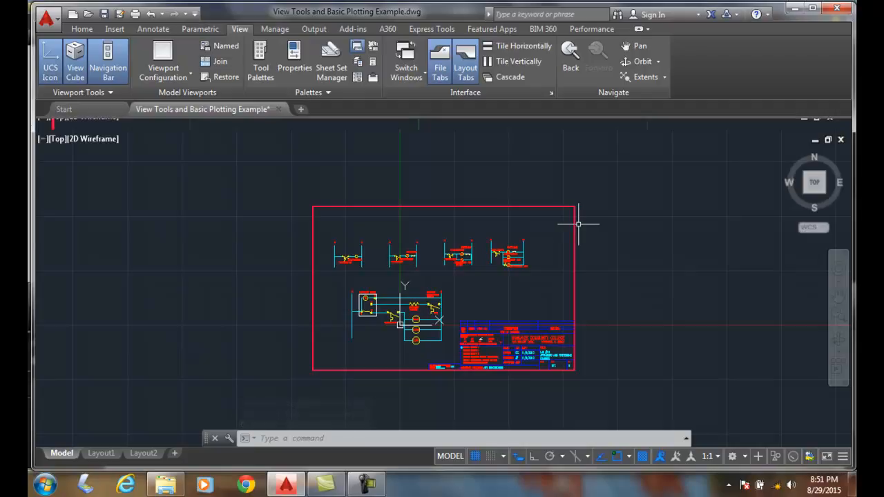
{"action": "mouse_move", "coordinate": [749, 219]}
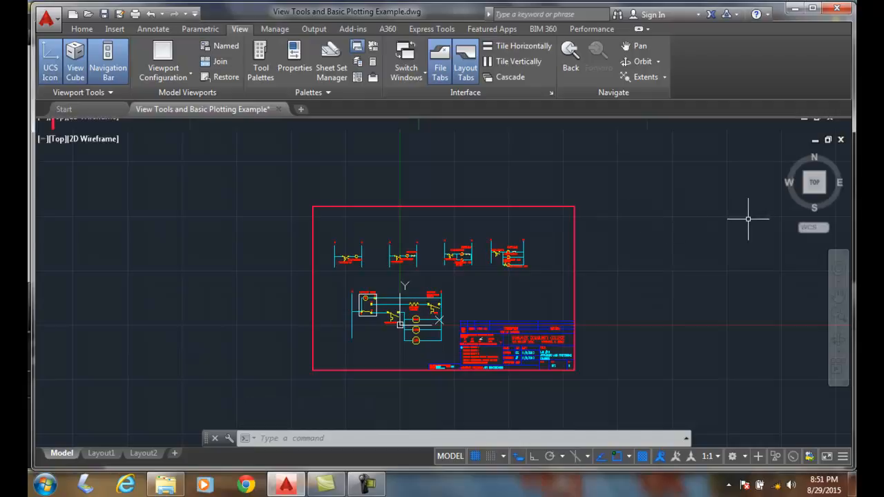